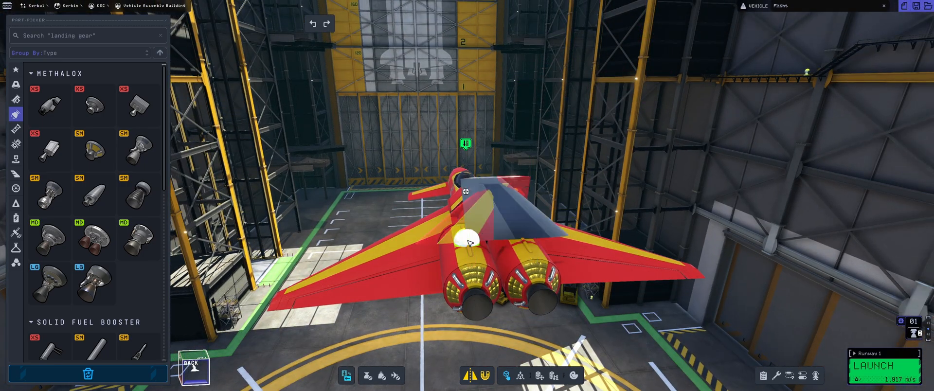
Step: Review the red and yellow craft in the hangar and leave for Mission Control
click(883, 365)
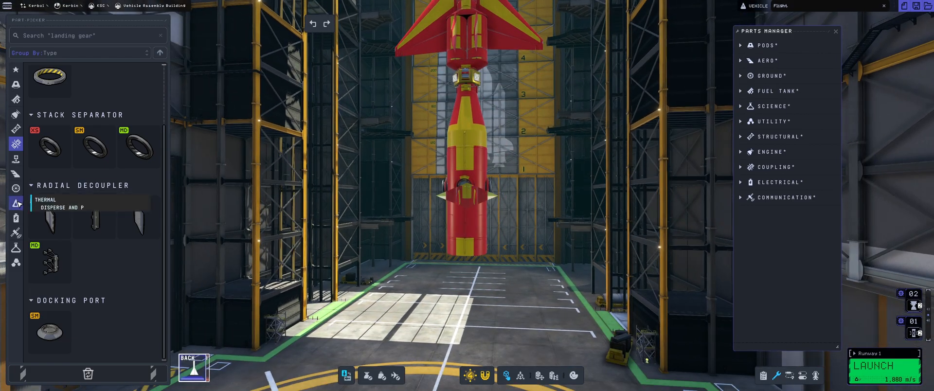
click(877, 367)
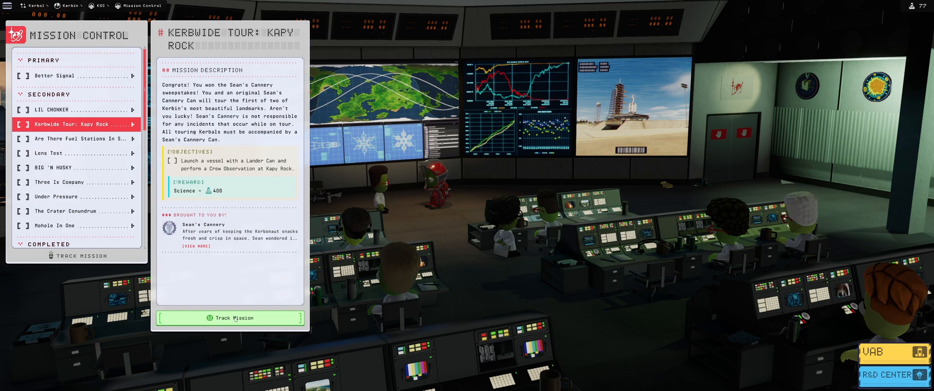
Step: Track Kerbwide Tour: Kapy Rock, view the Fuel Stations In Space brief, and return to the VAB
click(230, 318)
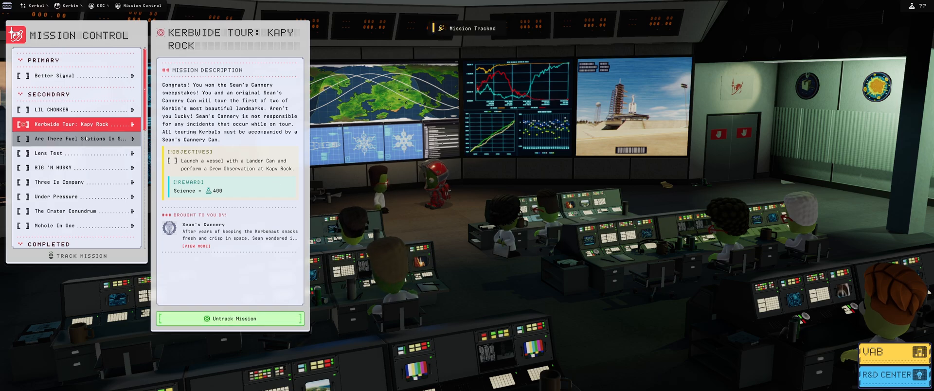
click(75, 138)
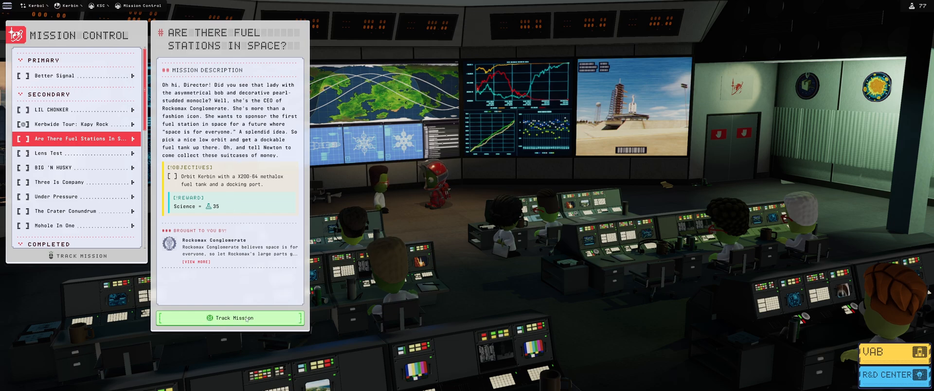
click(230, 317)
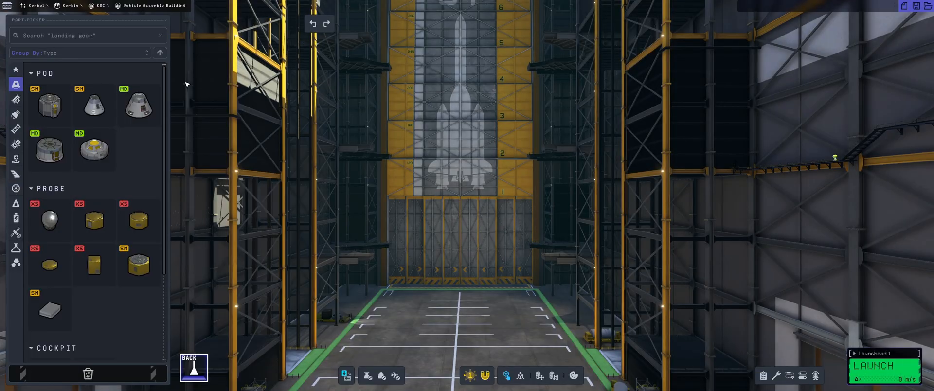
mouse_move(350, 152)
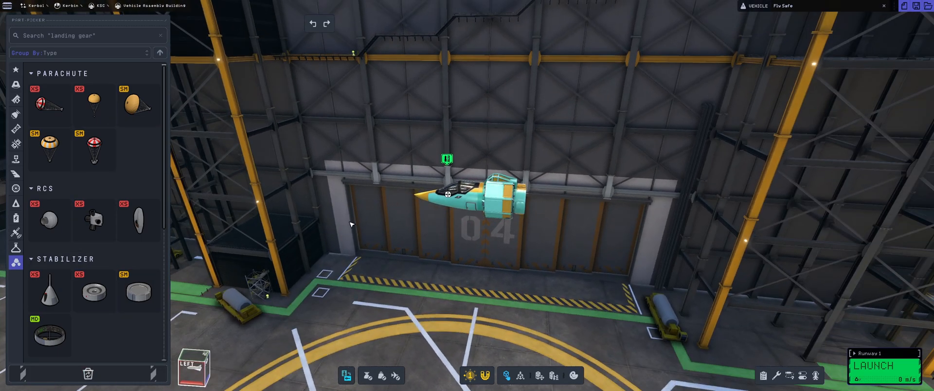
Step: Attach another fuselage part behind the teal Flu Safe craft's cockpit
click(16, 248)
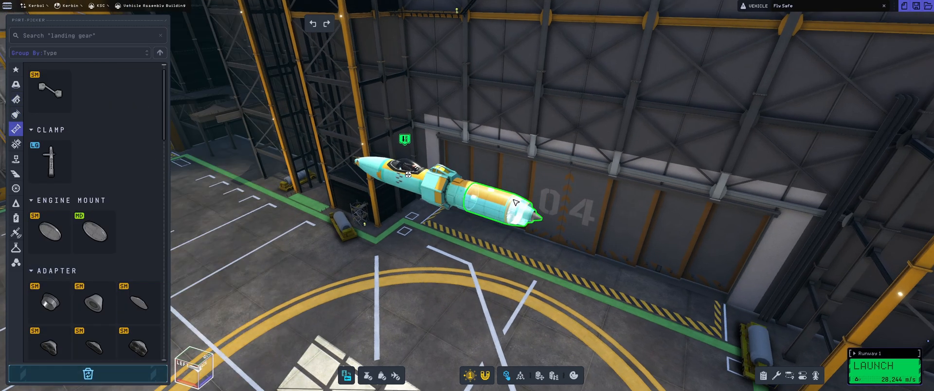
drag(500, 205, 634, 179)
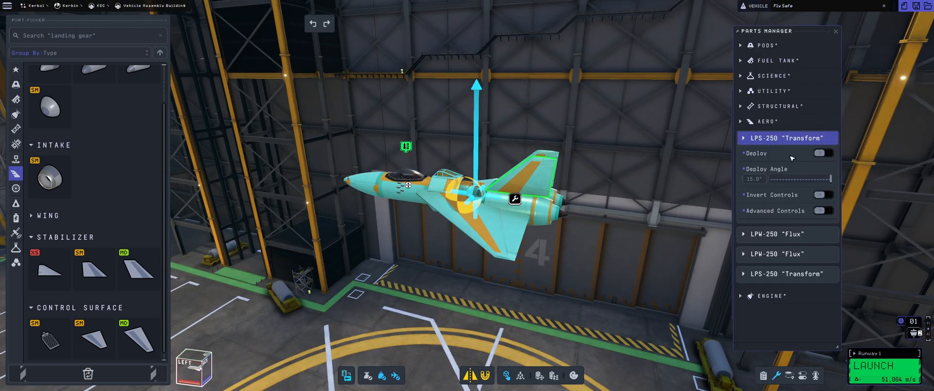
Step: Reduce the Wing Span from 0.11 to about 0.08 for slimmer swept-back wings
click(821, 210)
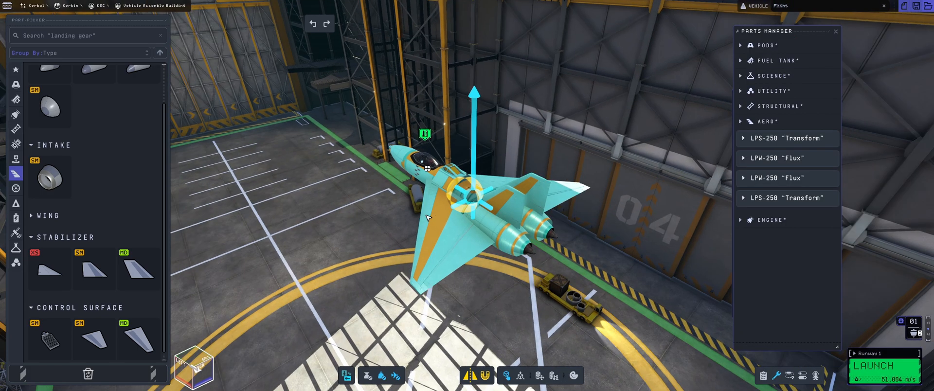
click(786, 158)
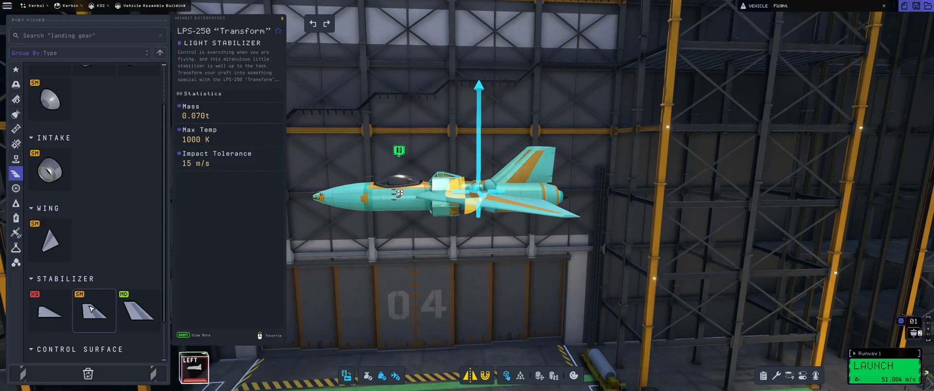
mouse_move(51, 244)
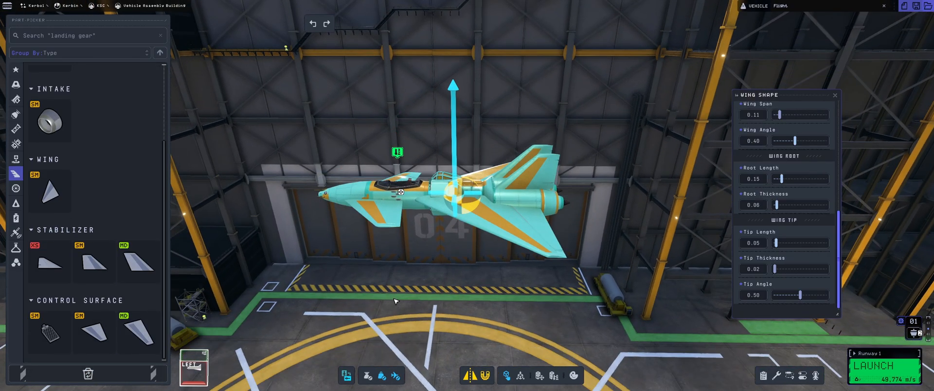
drag(780, 179, 776, 179)
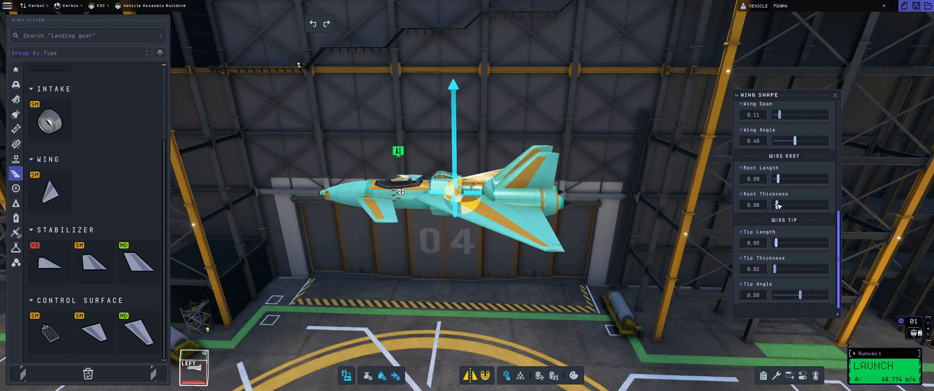
drag(783, 113, 781, 114)
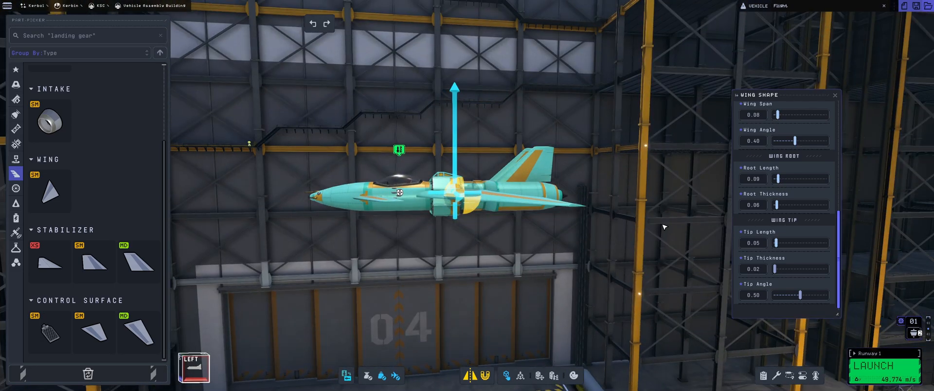
drag(774, 204, 780, 204)
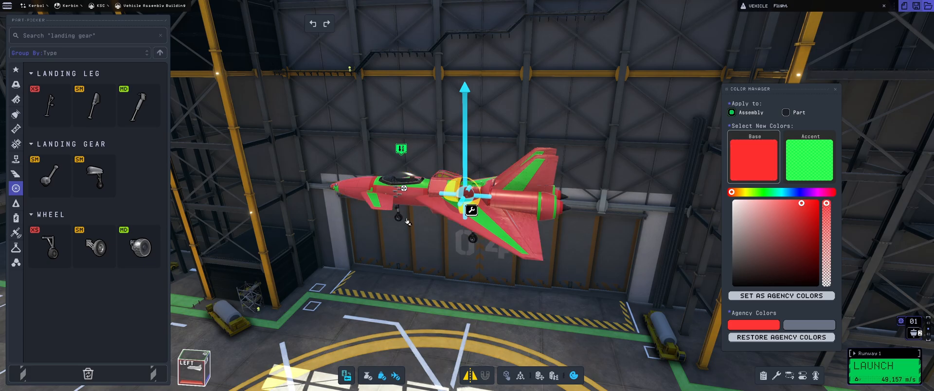
Step: Set the jet's accent colour to yellow and leave the Color Manager
click(809, 156)
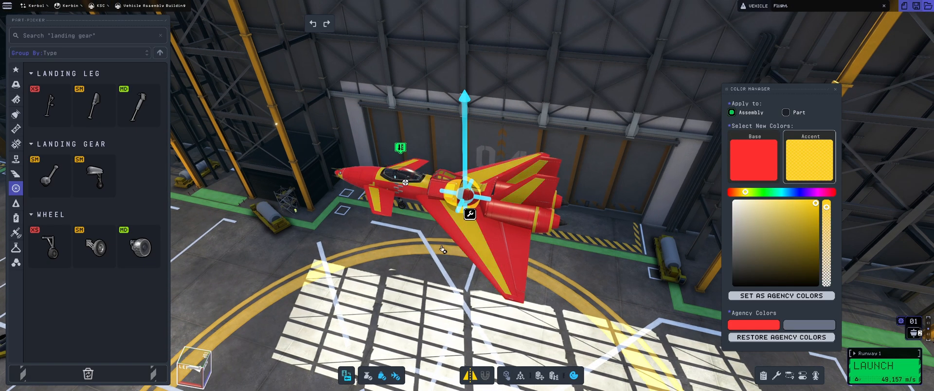
click(918, 7)
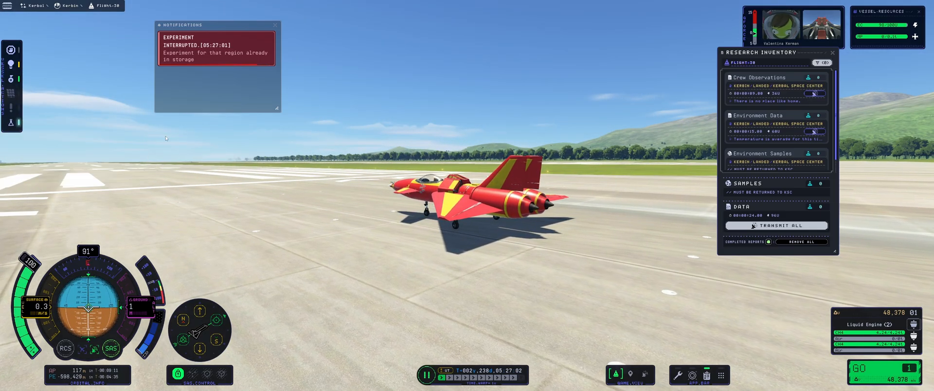
Step: Dismiss the Experiment Interrupted notice on the runway and check the Research Inventory
click(275, 24)
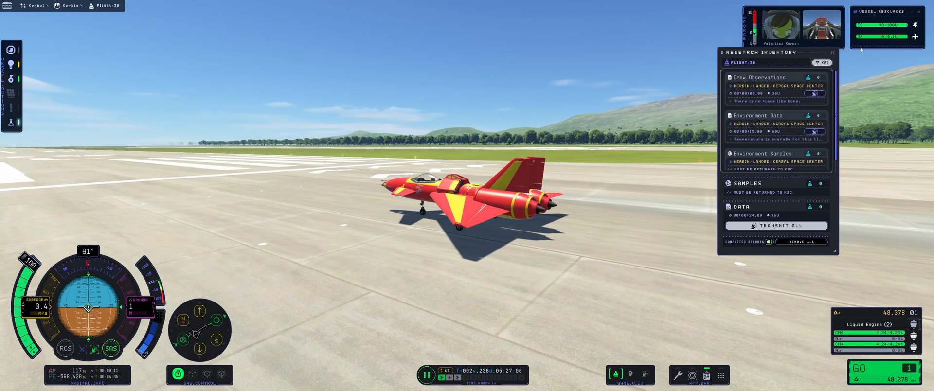
click(832, 52)
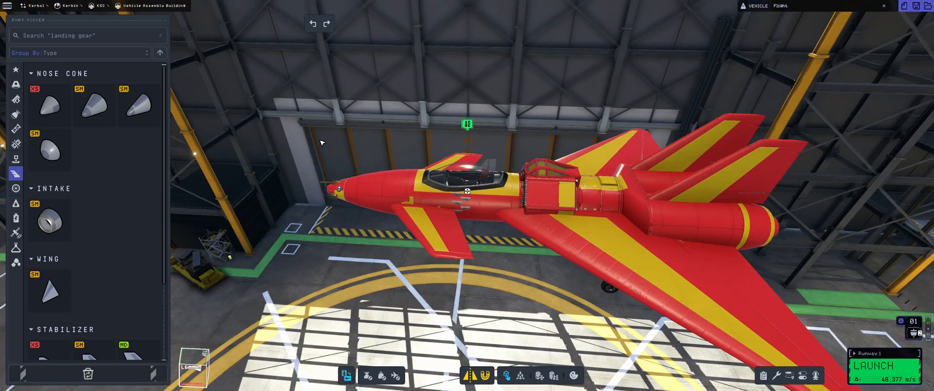
mouse_move(550, 256)
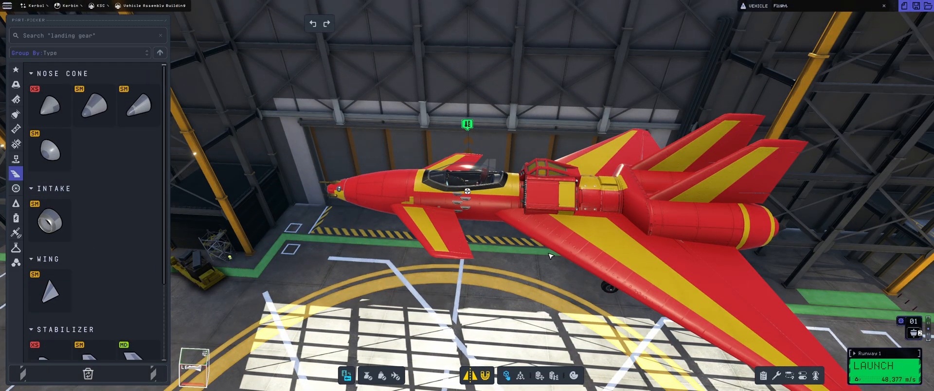
mouse_move(543, 259)
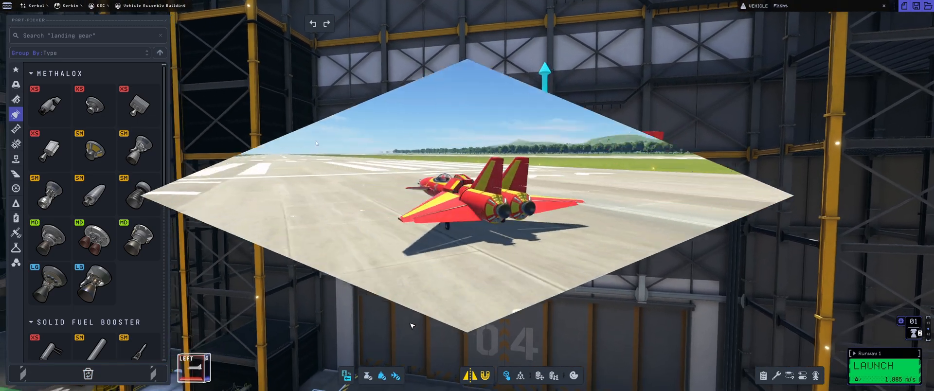
click(880, 366)
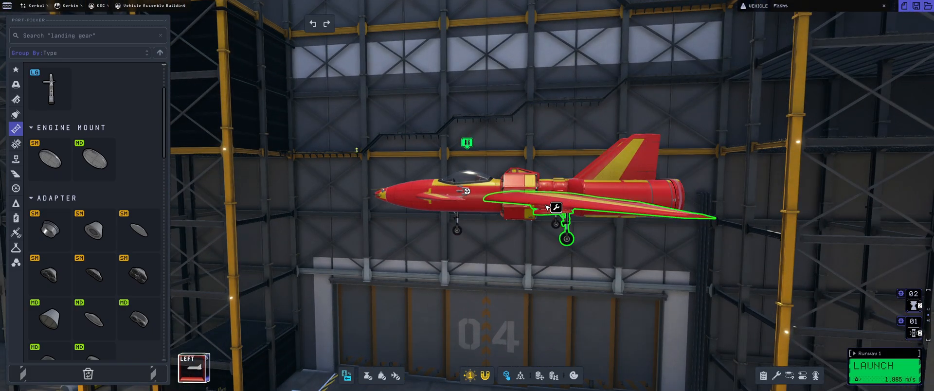
Step: Select the wing with its landing gear to reposition it on the fuselage
click(558, 208)
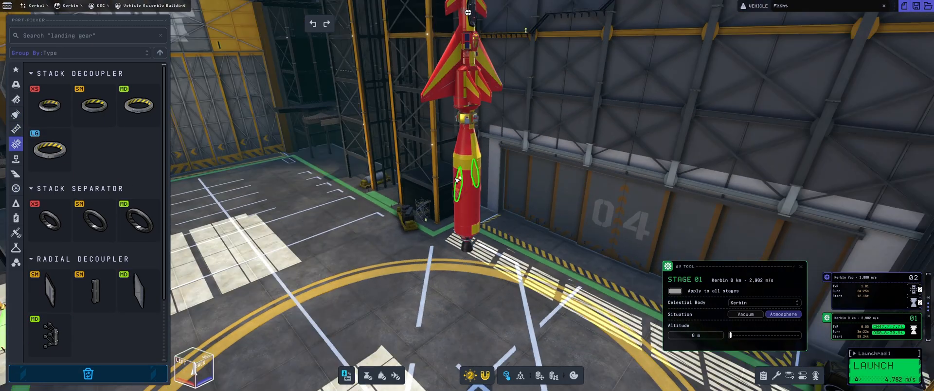
Step: Choose the Stack Decoupler category to mount the jet upright on the booster
click(16, 114)
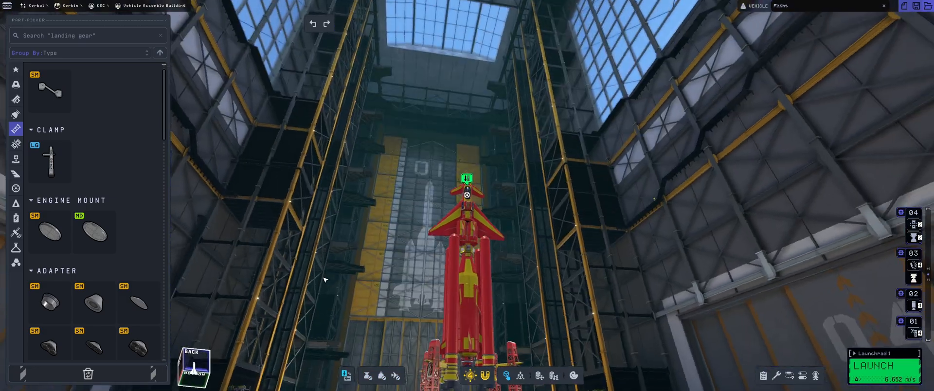
Step: Load the tall red rocket into the VAB build area ready for launch
click(197, 366)
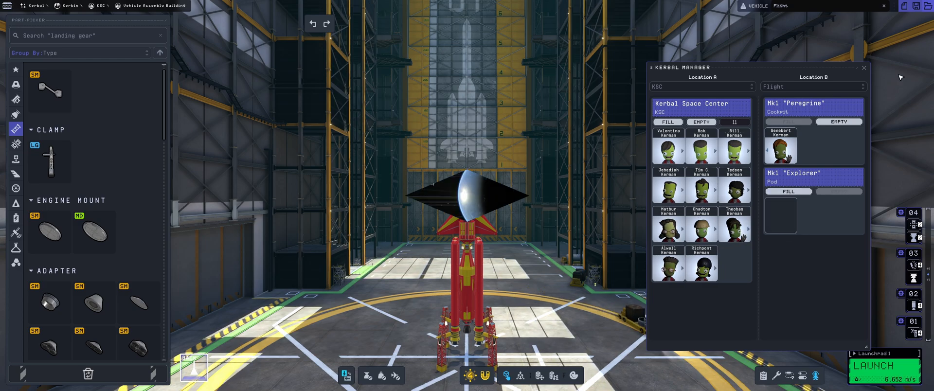
Step: Assign a kerbal from the roster to the vessel's crew in the Kerbal Manager
click(880, 366)
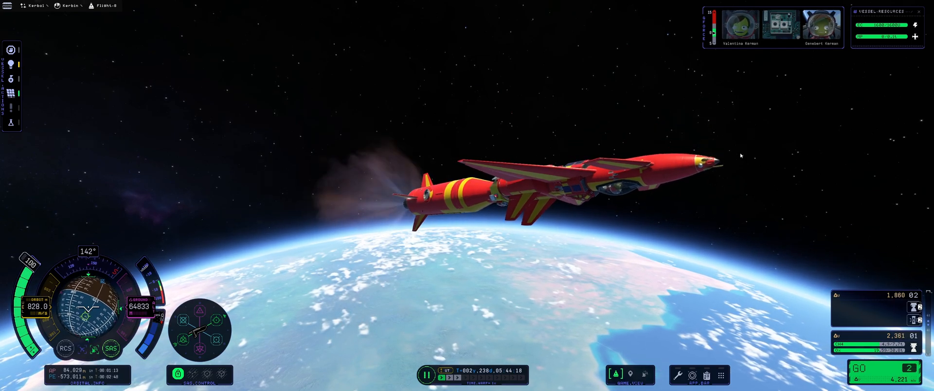
Step: Launch the space plane with its fuel tank and burn upward out of Kerbin's atmosphere
click(695, 375)
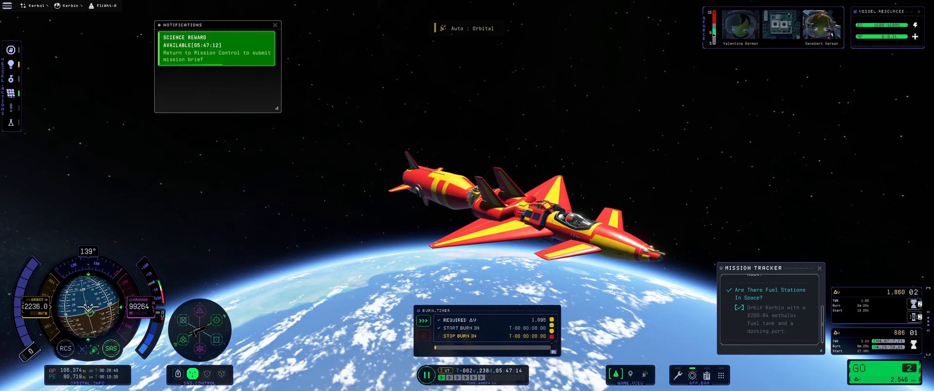
Step: Circularize at apoapsis until the Mission Tracker marks the Kerbin orbit objective complete
click(274, 24)
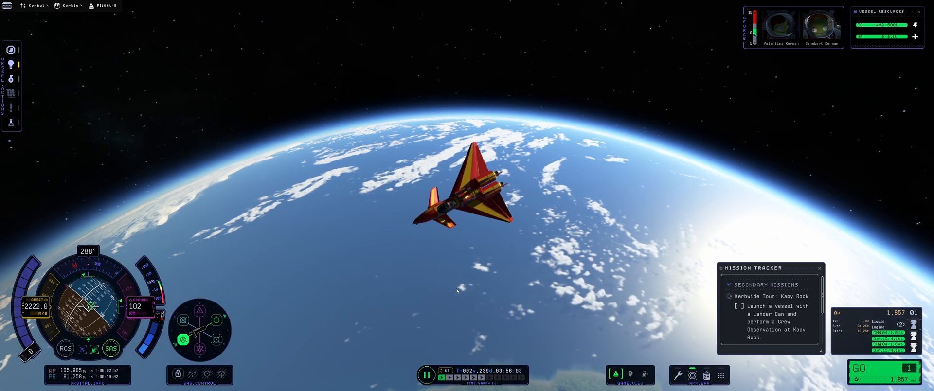
Step: Burn retrograde under SAS to lower periapsis into Kerbin's atmosphere for re-entry
click(626, 374)
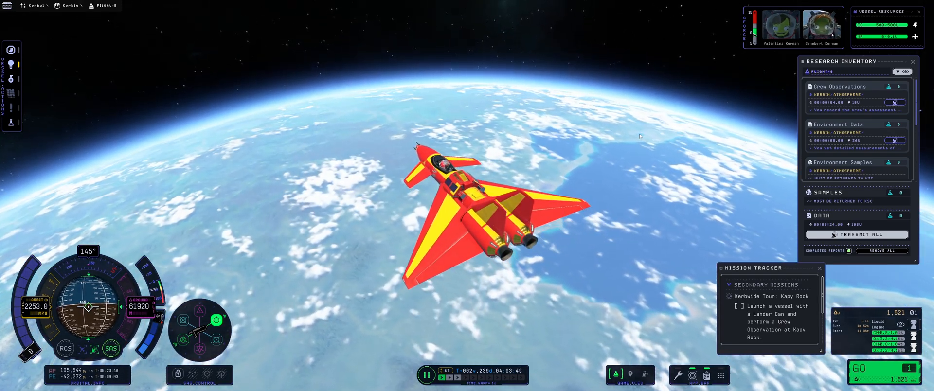
Step: Review the Research Inventory during re-entry, then recover the landed vessel to the KSC
click(912, 61)
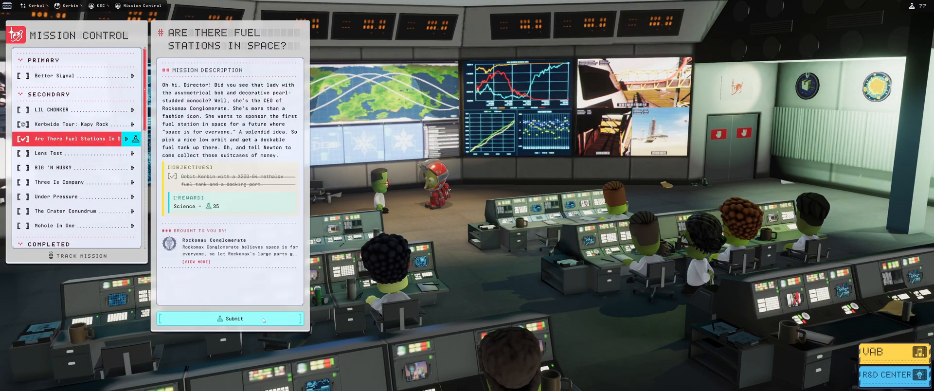
Step: Submit the Fuel Stations In Space brief and collect its 35 science via 'Thanks, Science!'
click(230, 318)
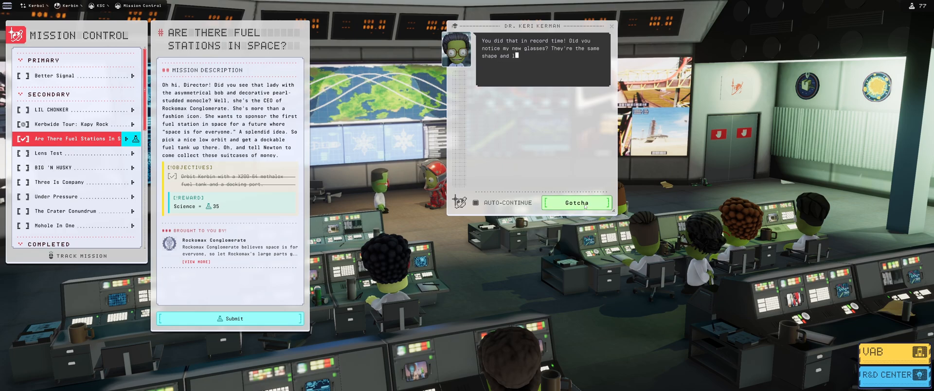
click(576, 202)
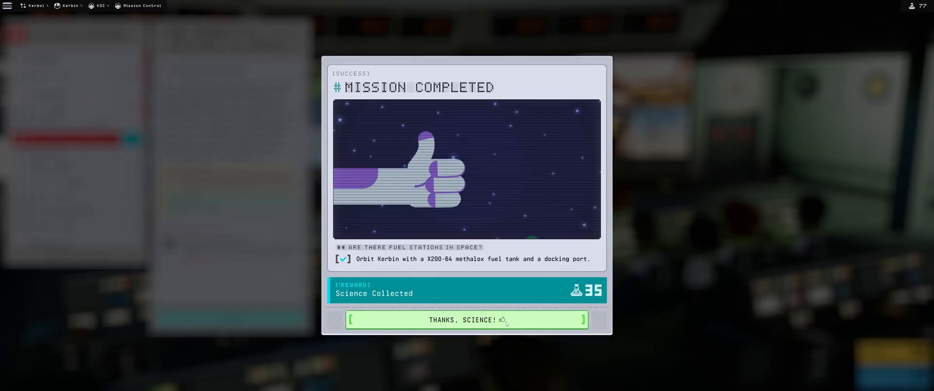
click(466, 319)
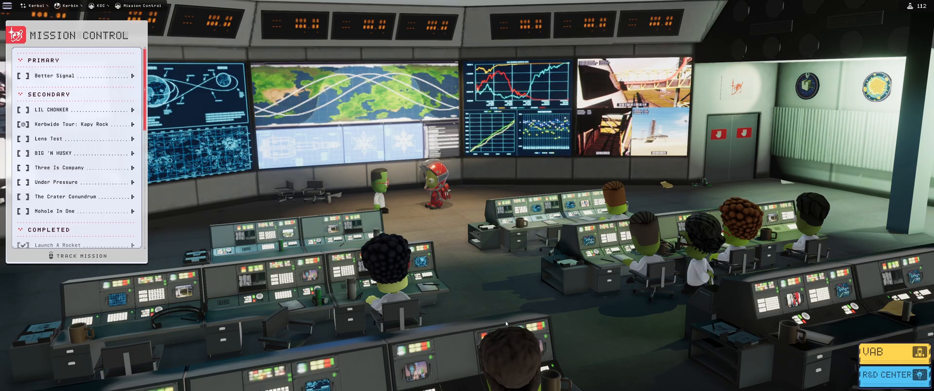
mouse_move(255, 207)
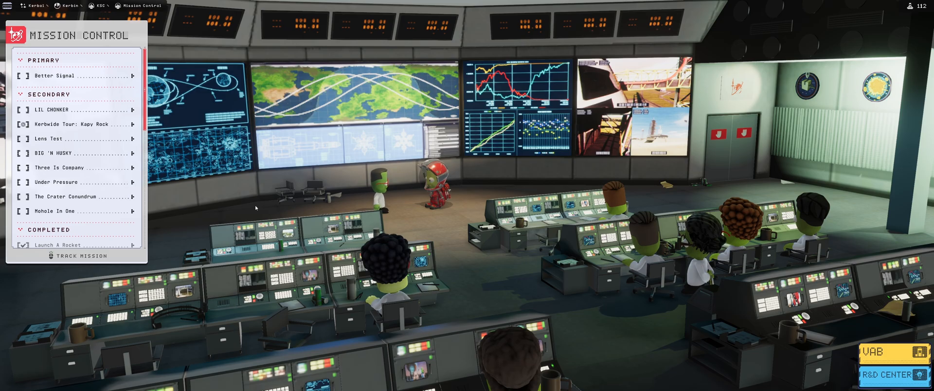